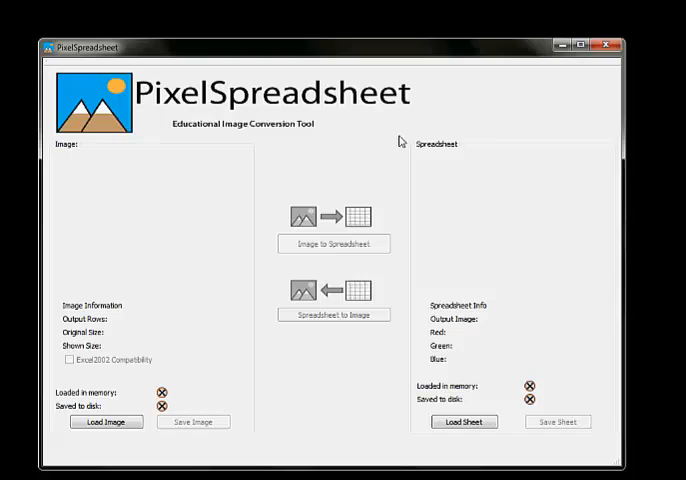
pyautogui.moveTo(236, 204)
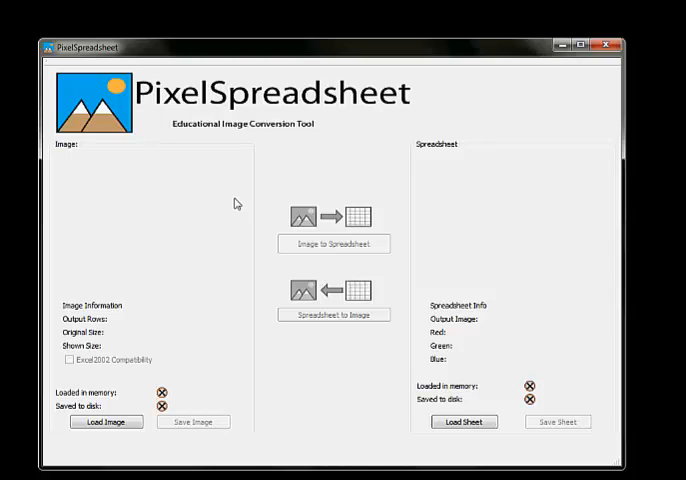
pyautogui.moveTo(140, 402)
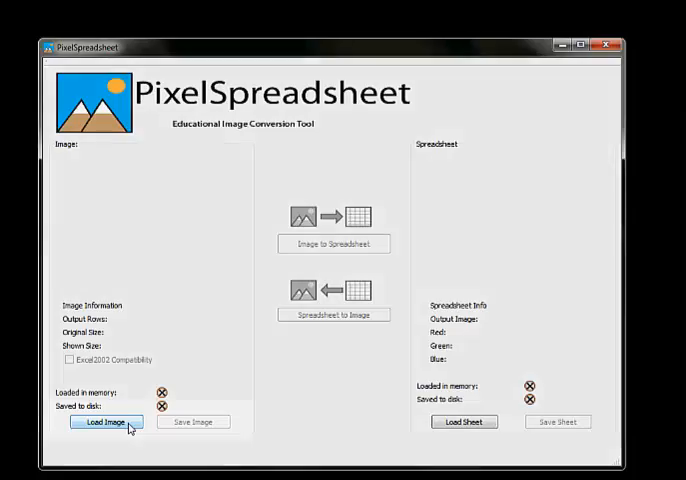
# Bring up the Open Image chooser from Load Image, showing the Downloads folder
pyautogui.click(106, 420)
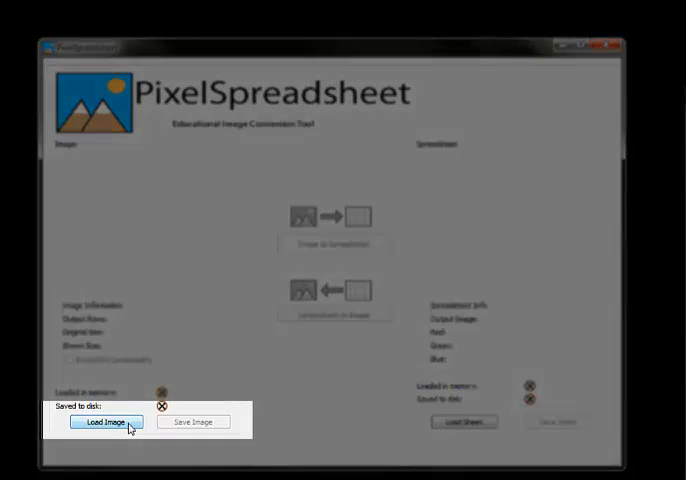
pyautogui.click(104, 420)
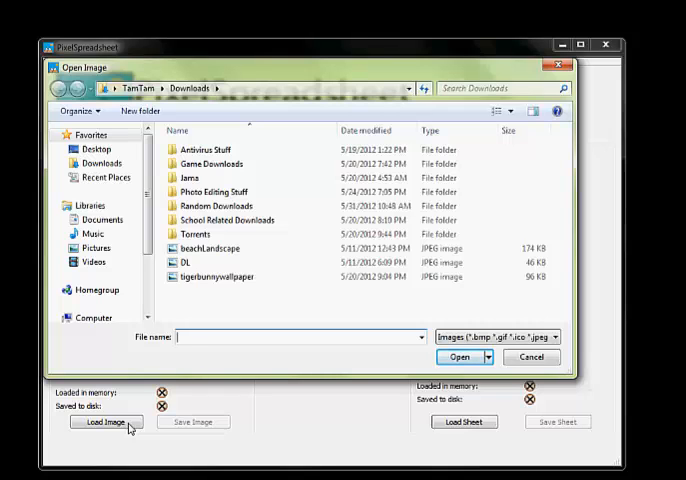
# Choose the beachLandscape photo in Downloads and load it as the source image
pyautogui.click(214, 276)
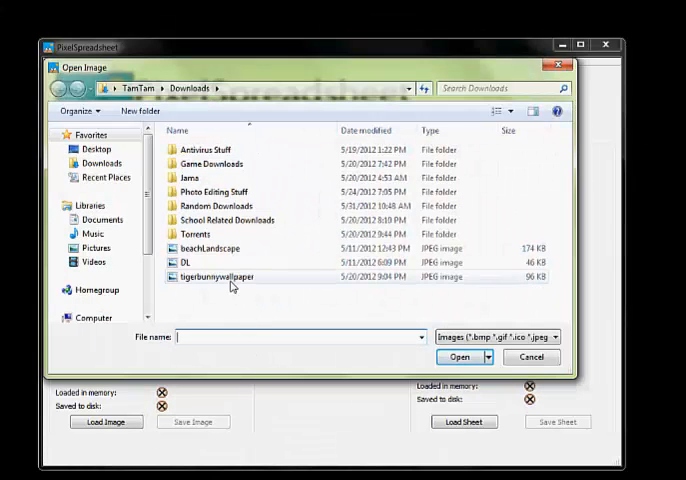
pyautogui.click(208, 248)
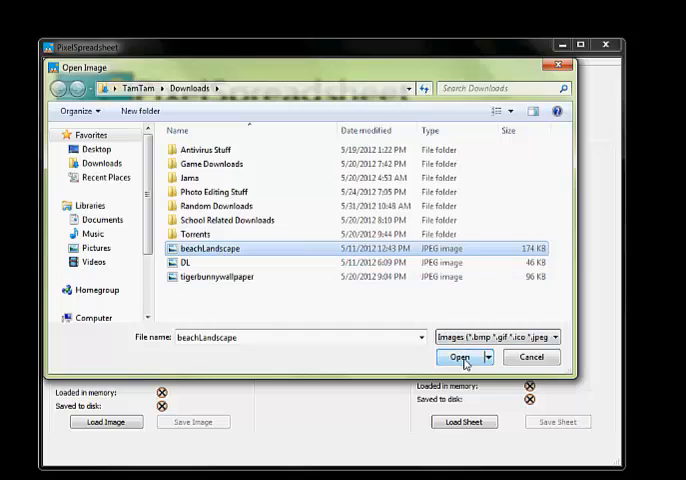
pyautogui.click(460, 356)
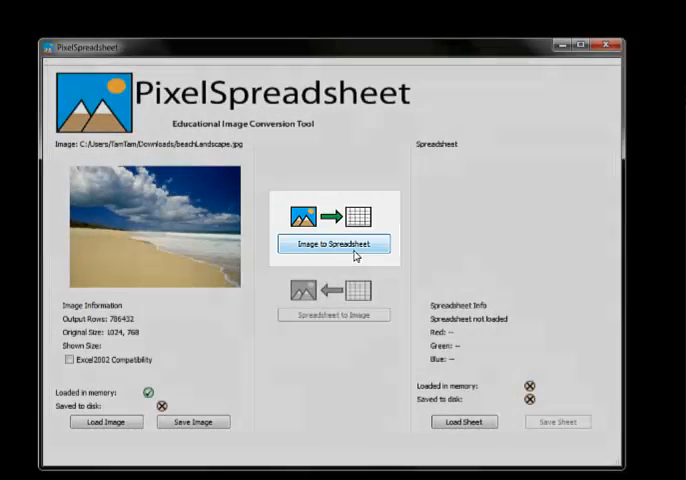
# Run Image to Spreadsheet so the beach photo becomes a pixel x, y, r, g, b sheet in Excel
pyautogui.click(334, 244)
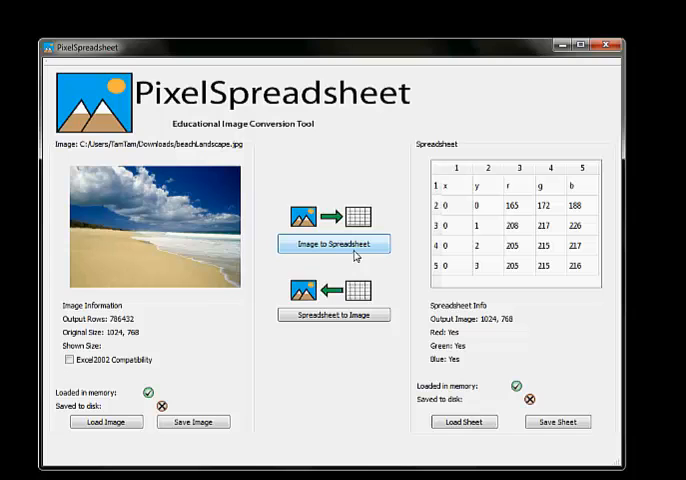
pyautogui.click(334, 244)
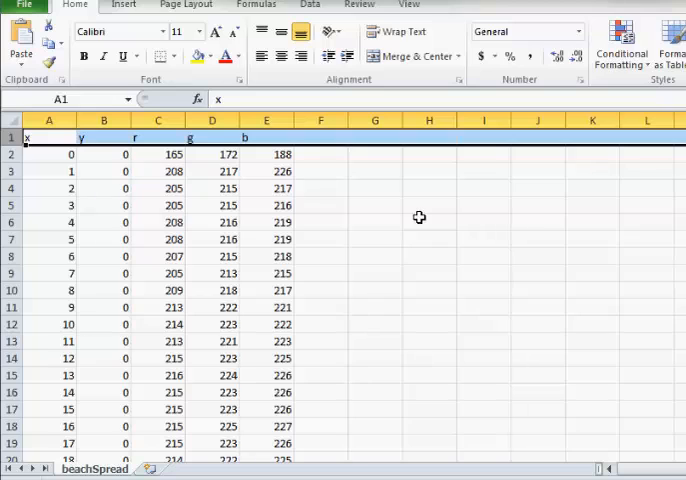
pyautogui.moveTo(288, 200)
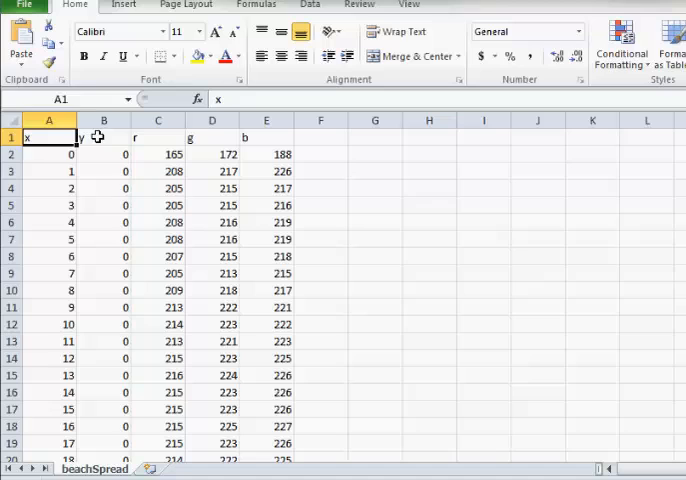
# Relabel the column A and B headers so the x and y coordinates are exchanged
pyautogui.click(158, 136)
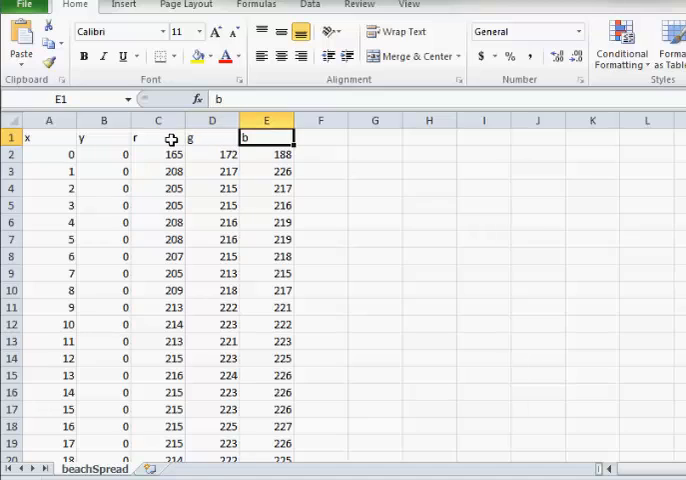
pyautogui.moveTo(46, 168)
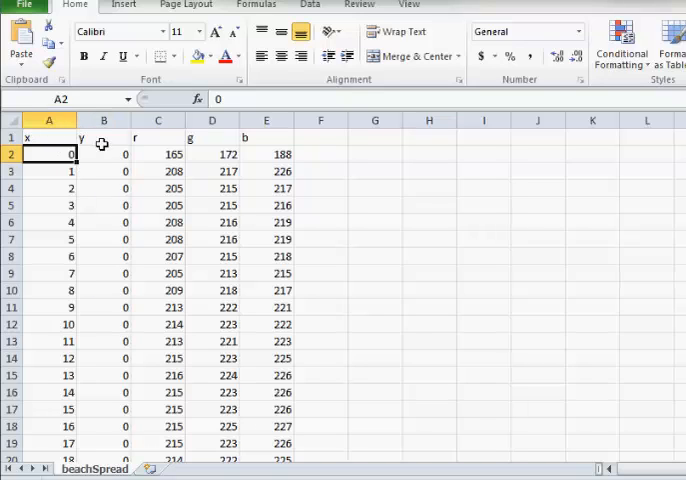
pyautogui.moveTo(108, 138)
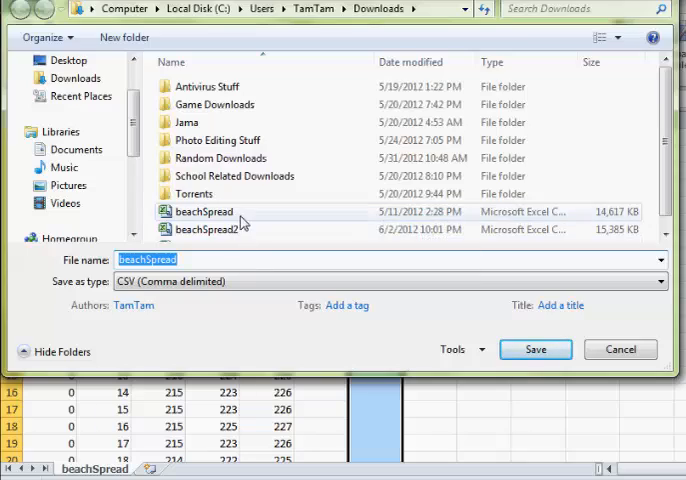
# Save the edited sheet as CSV (Comma delimited) named beachSpread2 in Downloads
pyautogui.click(536, 348)
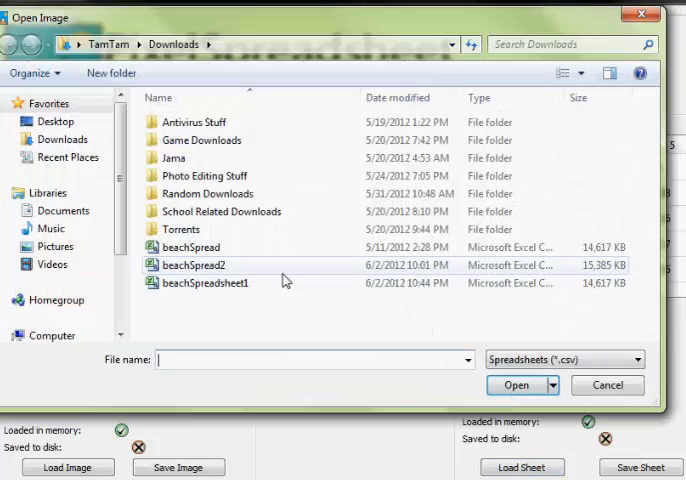
# Load beachSpread2 as the sheet and run Spreadsheet to Image, giving a rotated beach preview
pyautogui.click(196, 264)
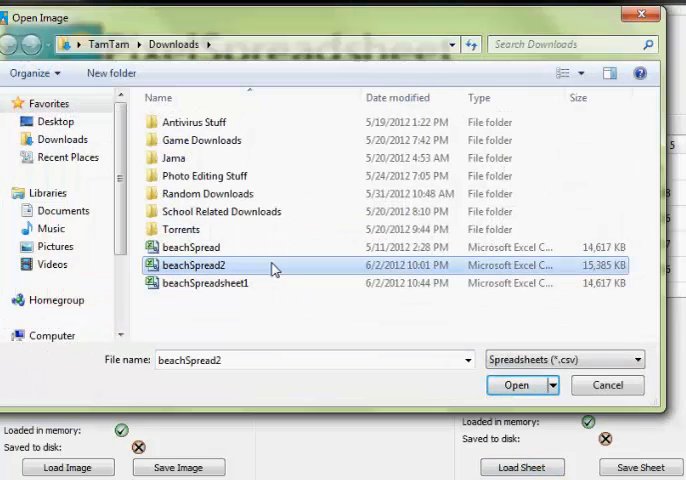
pyautogui.click(516, 384)
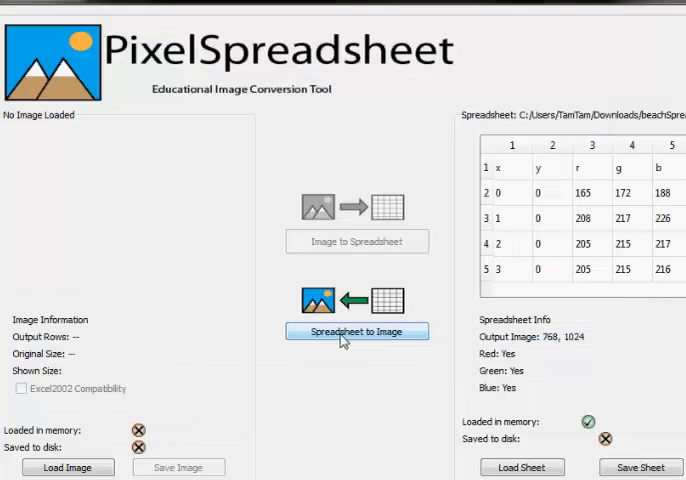
pyautogui.click(356, 332)
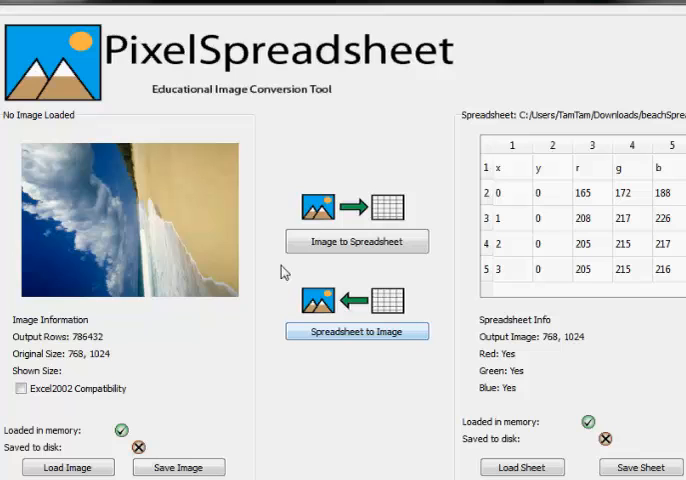